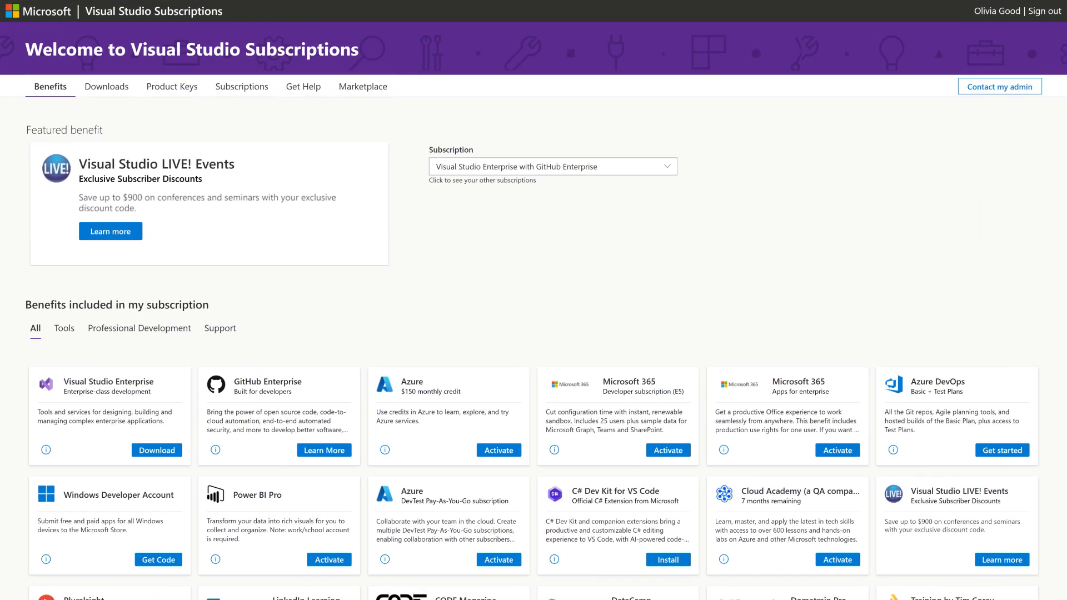
Scroll through the benefit cards, including the Azure $150 monthly credit and DevTest Pay-As-You-Go.
scroll(down, 3)
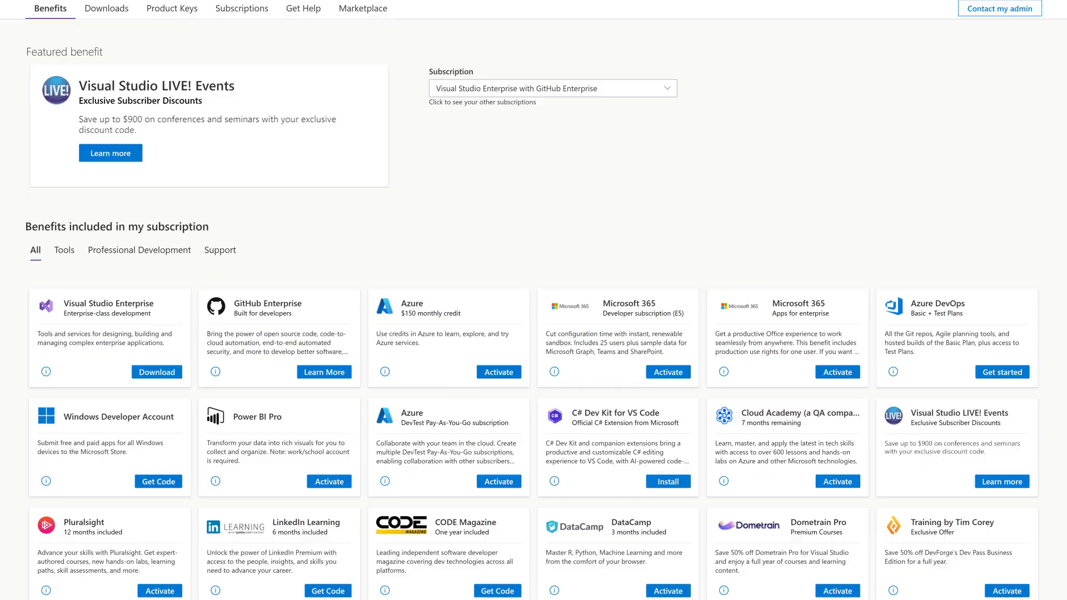
scroll(down, 3)
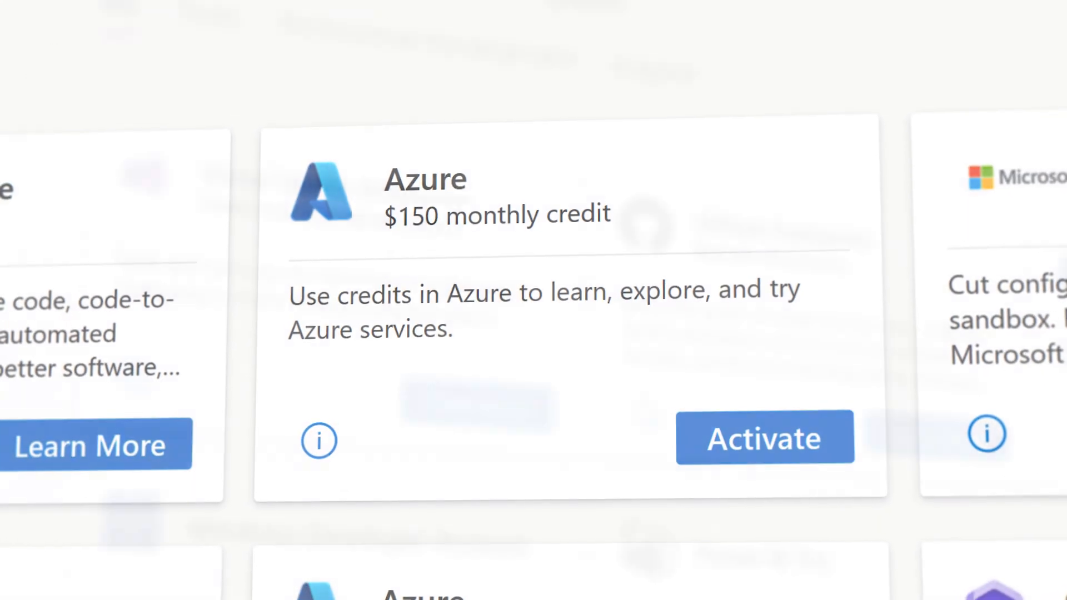
scroll(down, 3)
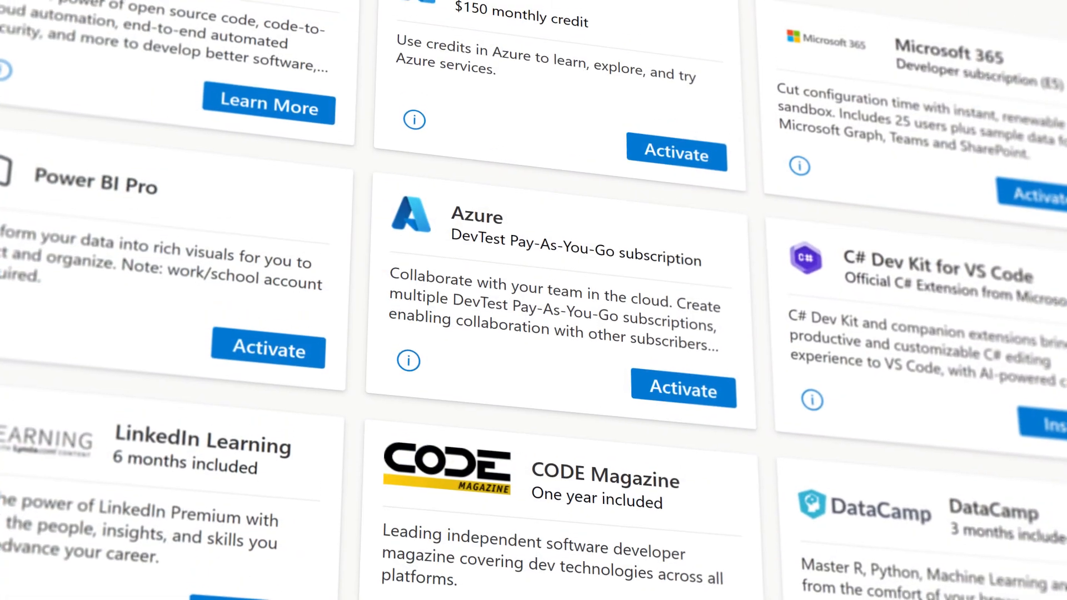
scroll(up, 3)
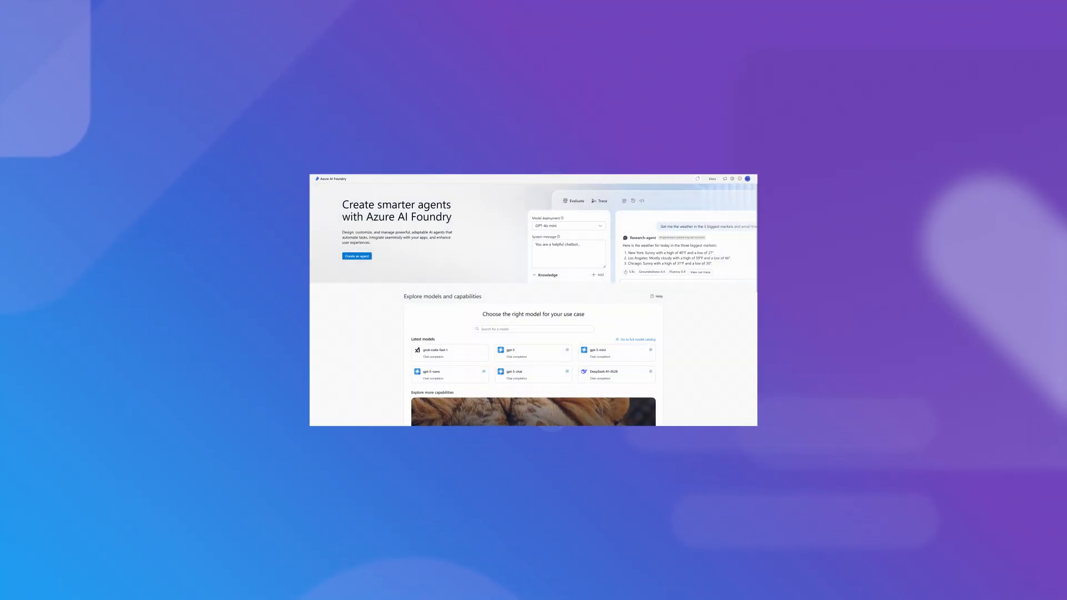
Scroll the Azure AI Foundry landing page to see the agent-building and model-exploration content.
scroll(down, 3)
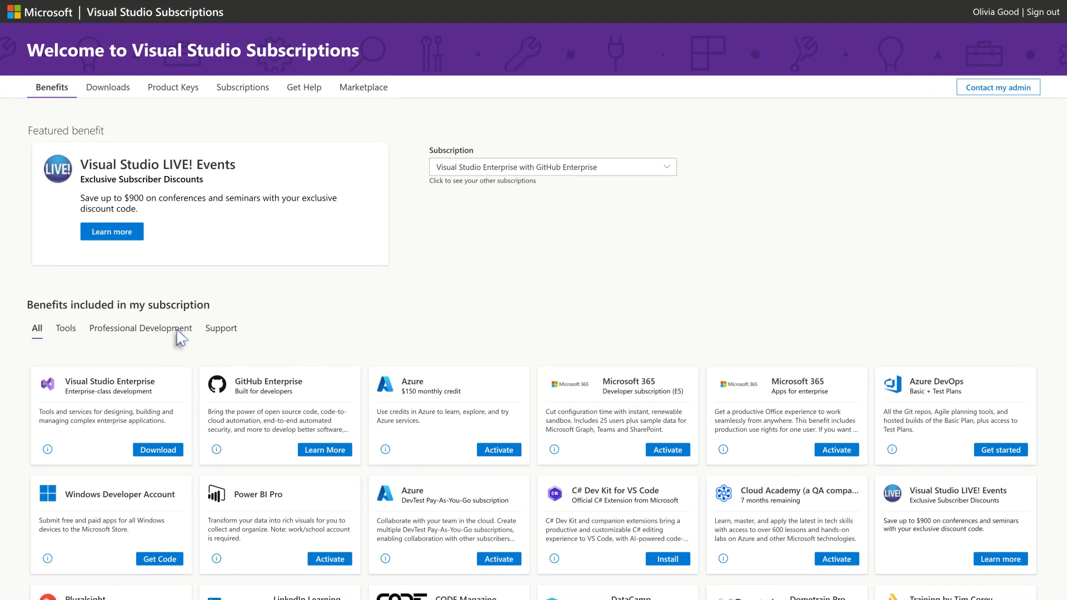
Filter to Professional Development benefits and bring the Pluralsight card into view.
click(140, 328)
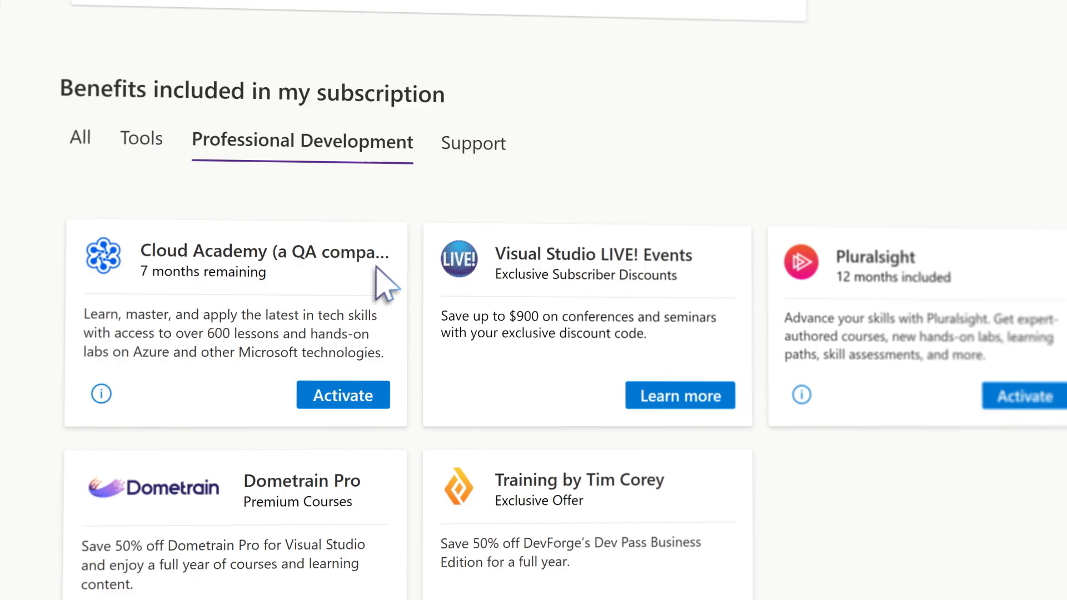
scroll(right, 3)
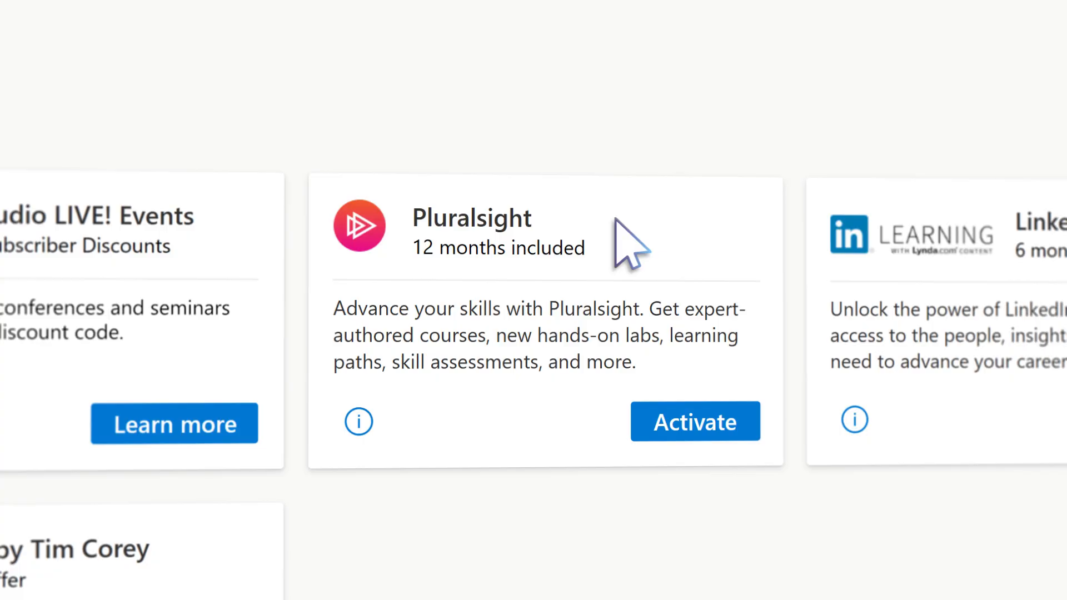
click(694, 421)
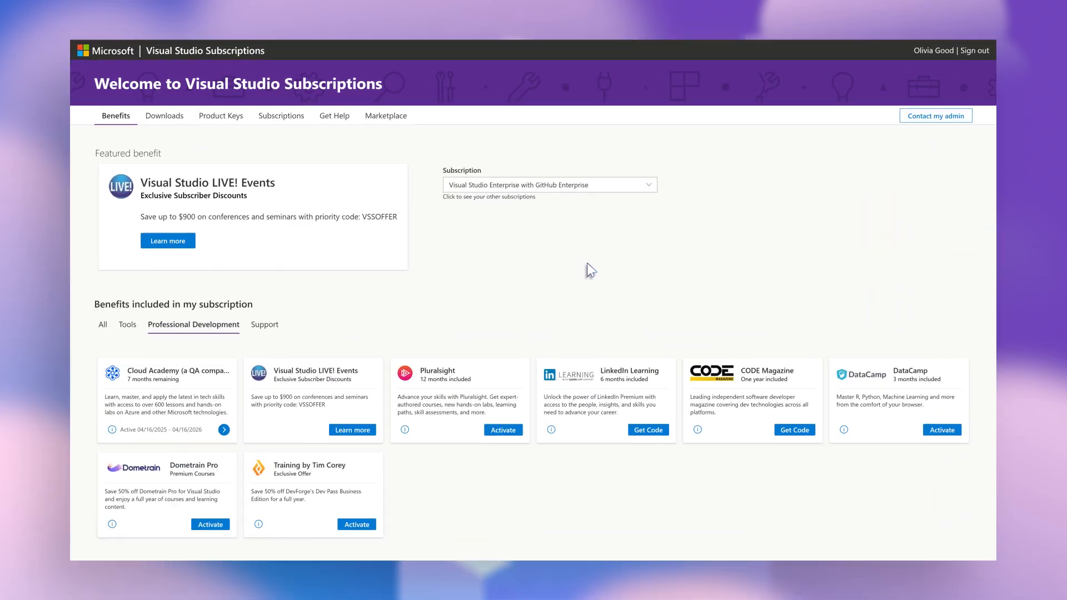
Activate the Pluralsight benefit and browse its Role IQ assessments and featured paths.
click(502, 429)
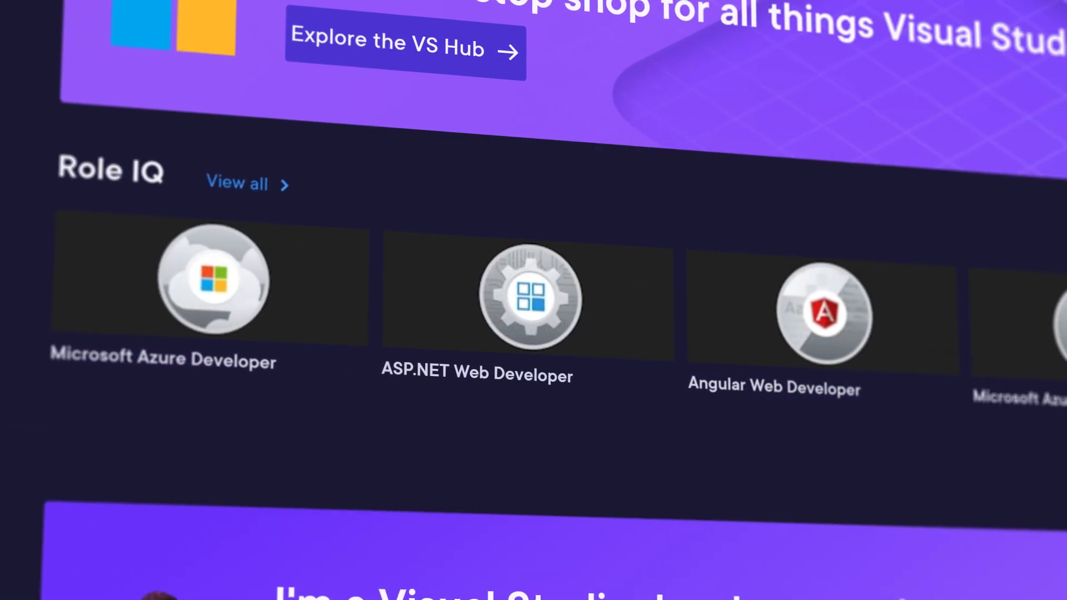
scroll(down, 3)
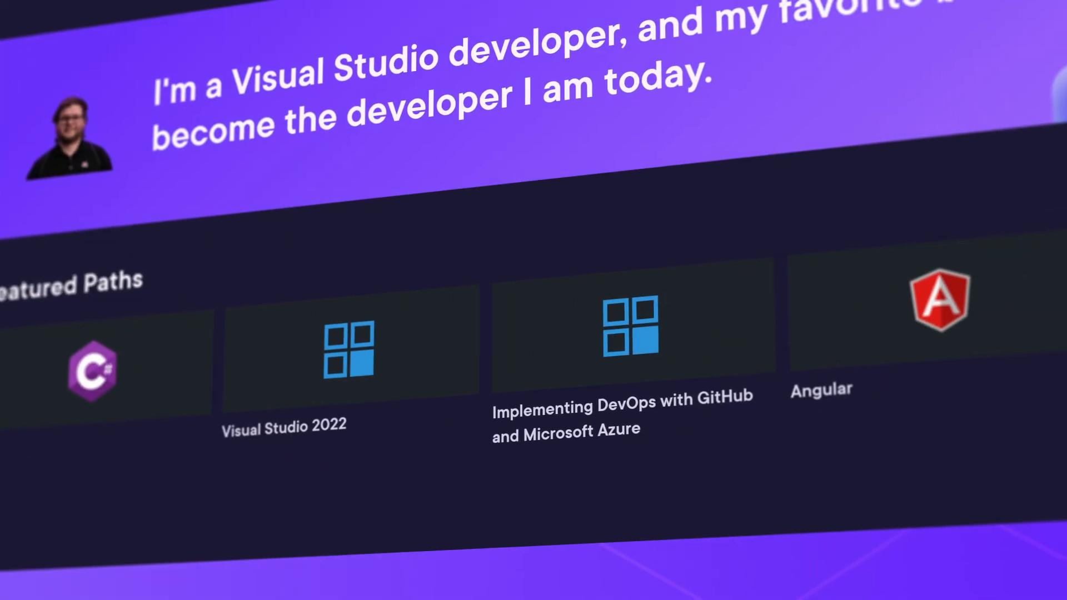
scroll(left, 3)
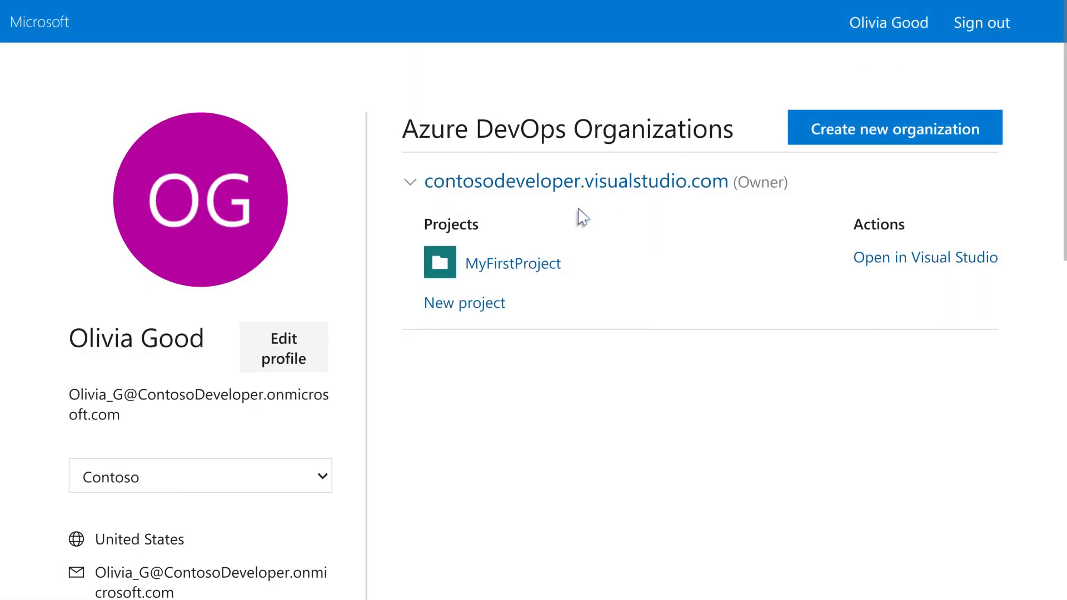
Edit the profile to opt in to Visual Studio Subscriptions emails and save the changes.
click(283, 347)
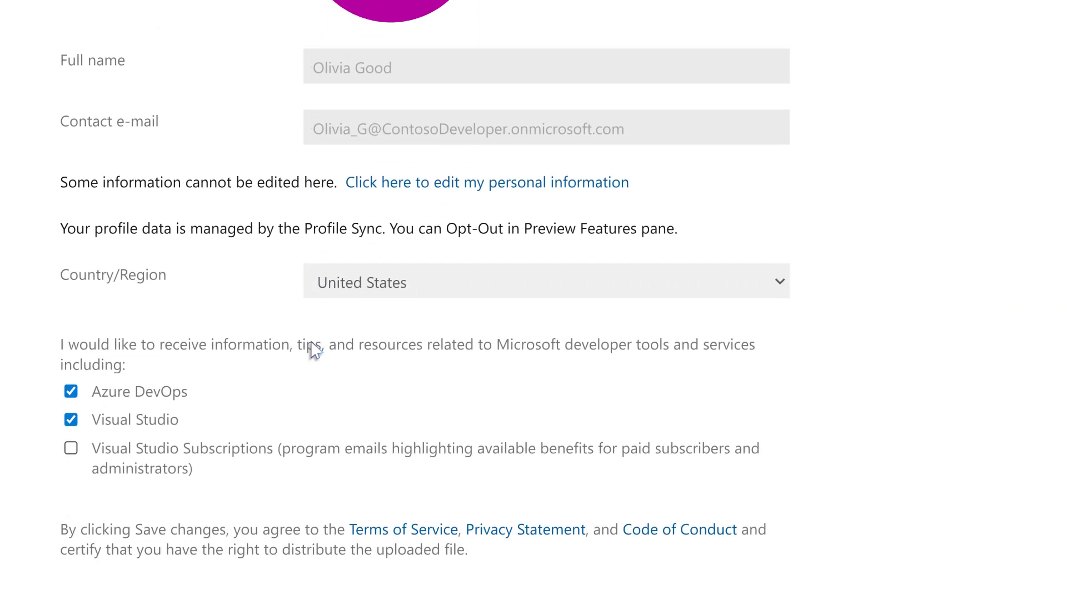
click(70, 448)
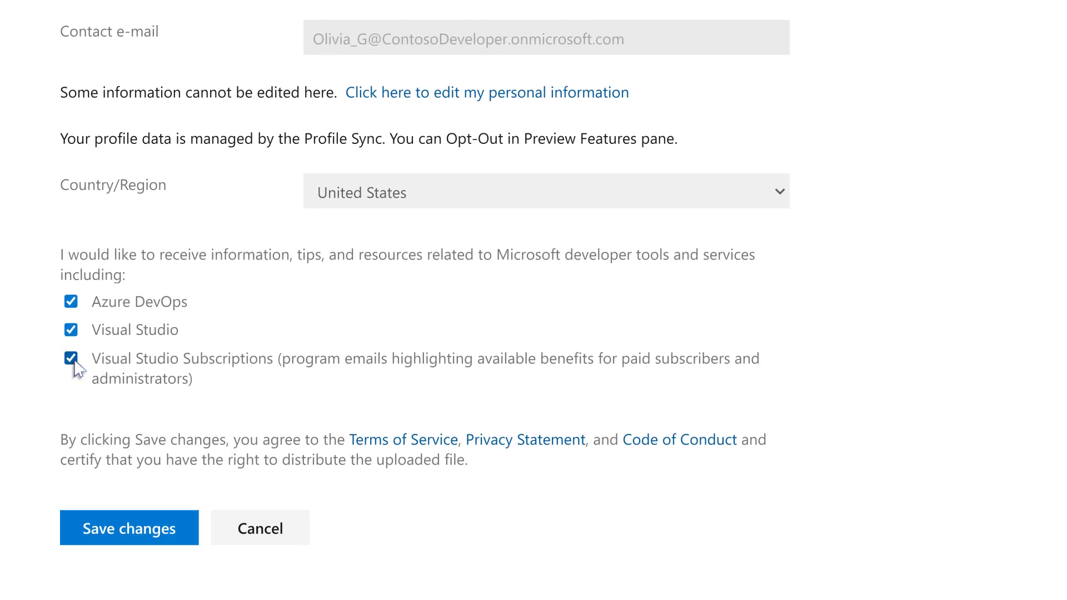
mouse_move(191, 533)
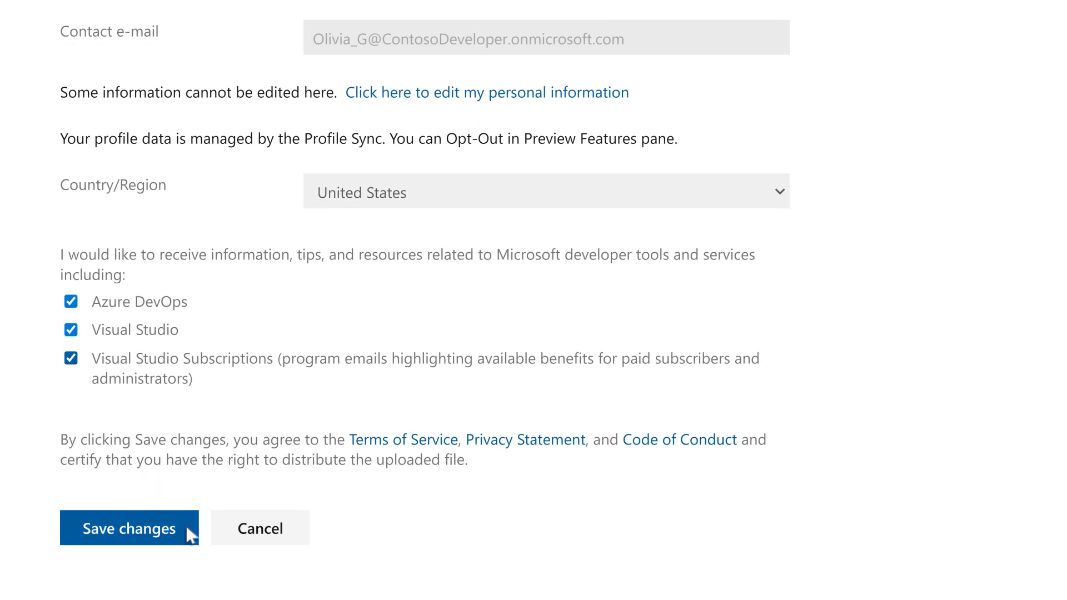
click(129, 528)
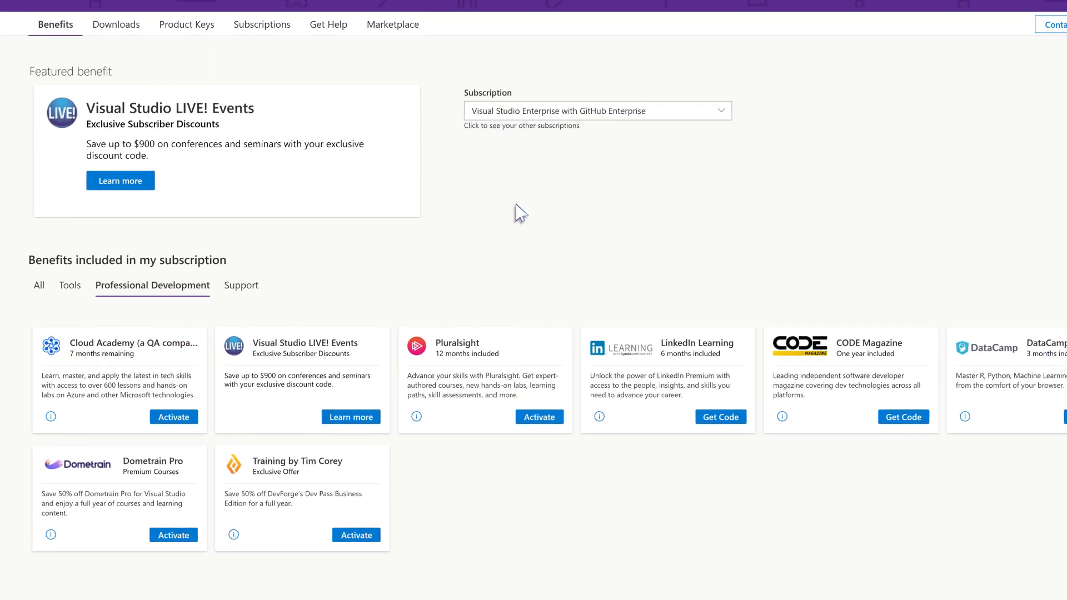
Filter to Tools benefits and get started with the Azure DevOps benefit.
click(69, 285)
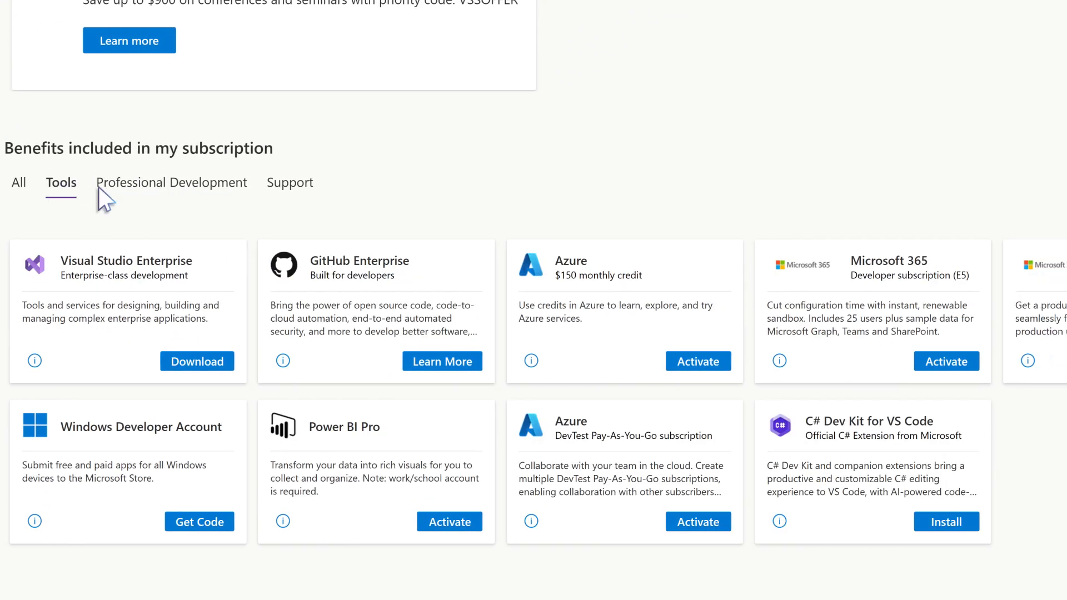
scroll(right, 3)
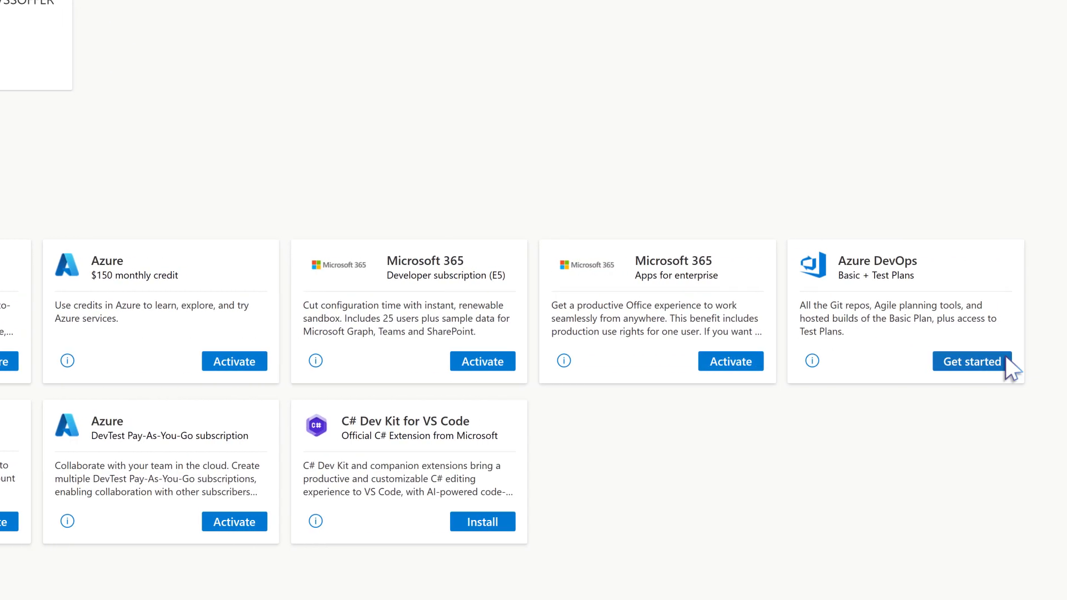
click(972, 361)
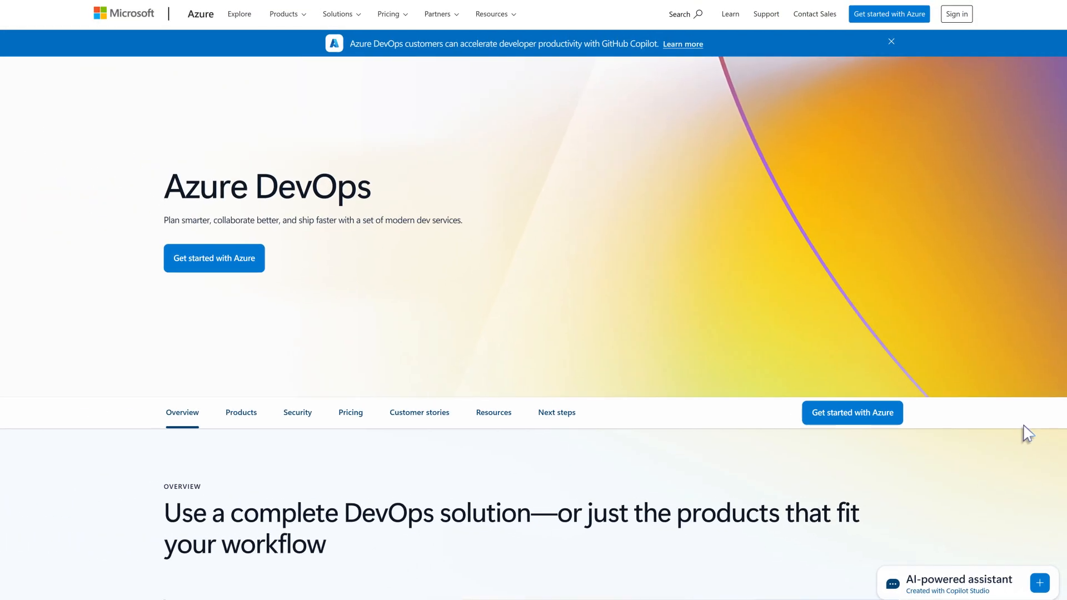
Browse the Azure DevOps products (Boards, Pipelines, Repos, Artifacts) and return to the Tools benefits.
scroll(down, 3)
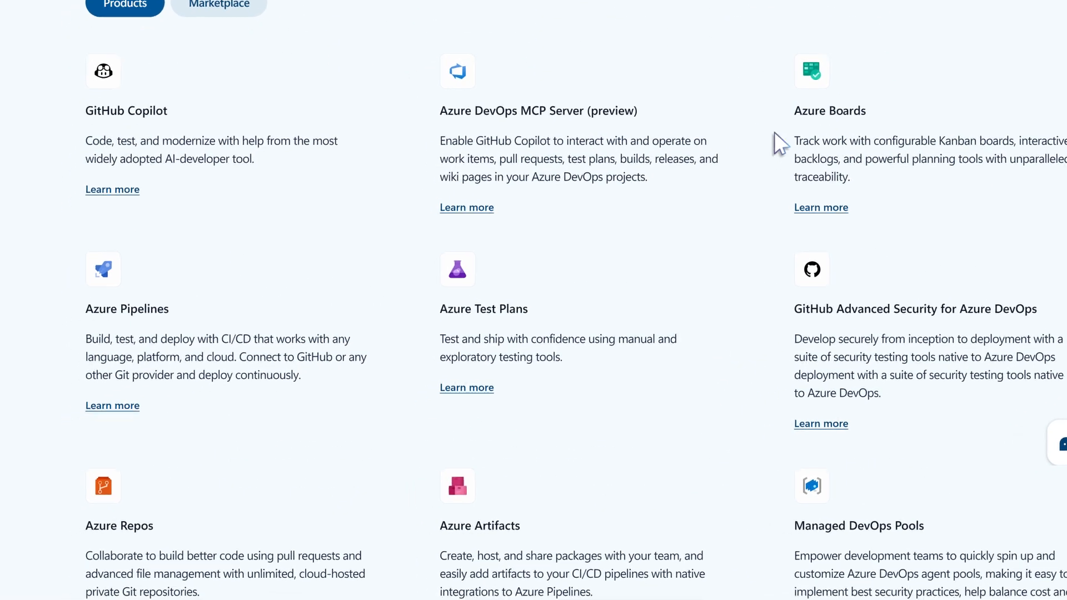
scroll(down, 3)
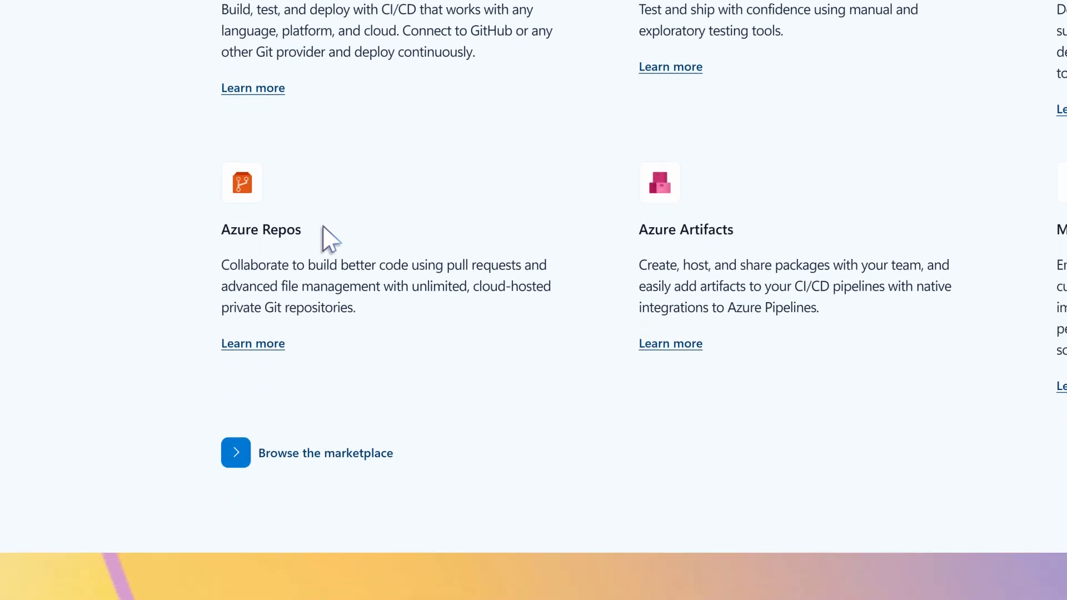
scroll(up, 3)
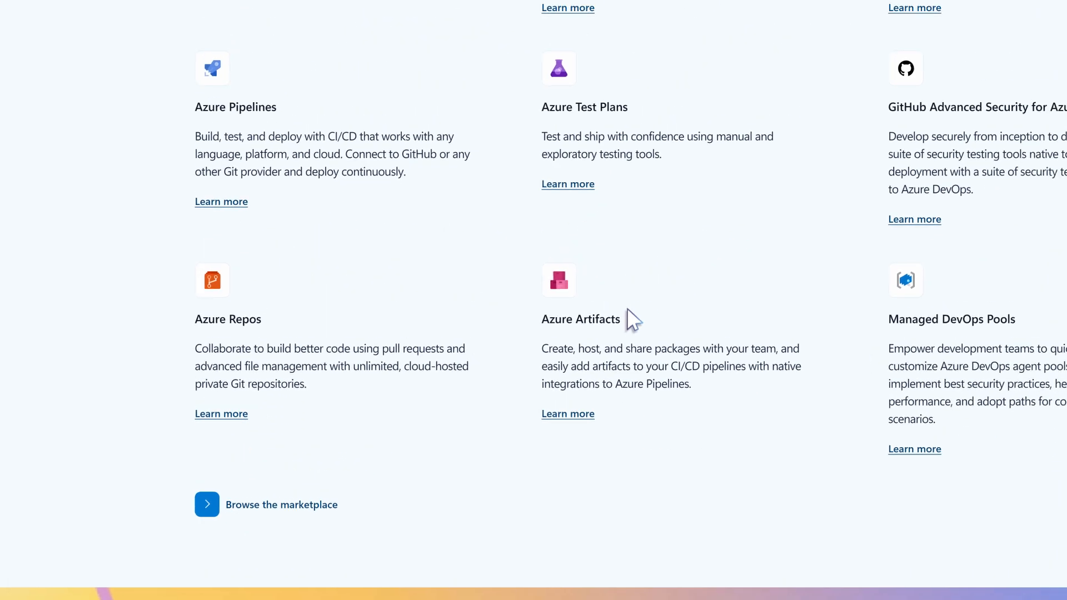
click(568, 183)
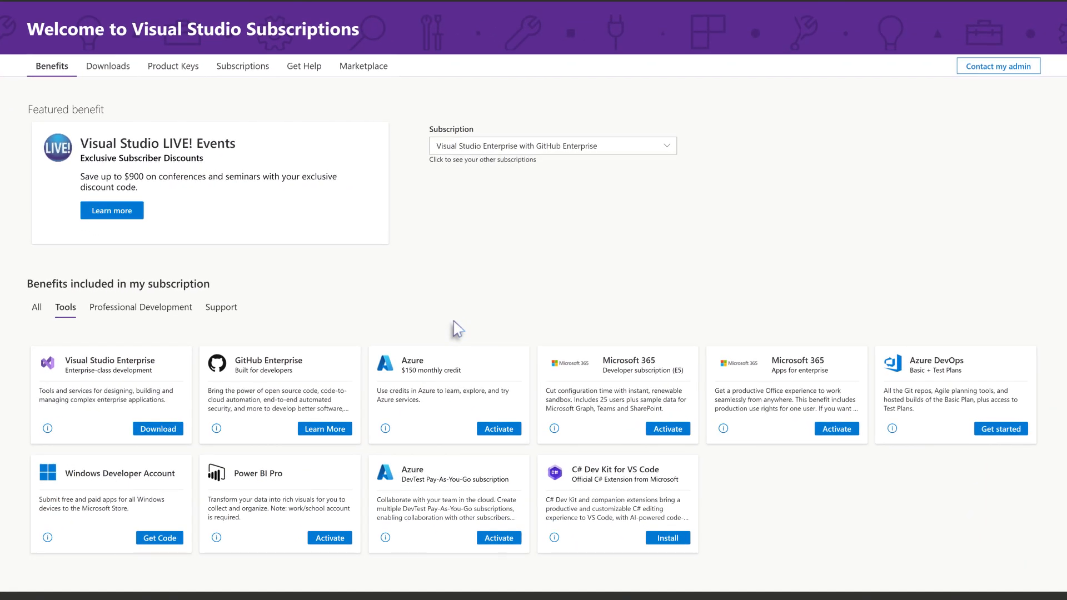
Filter to Support benefits and scroll through Technical Support, Microsoft Q&A, Developer Community and Concierge Chat cards.
scroll(down, 3)
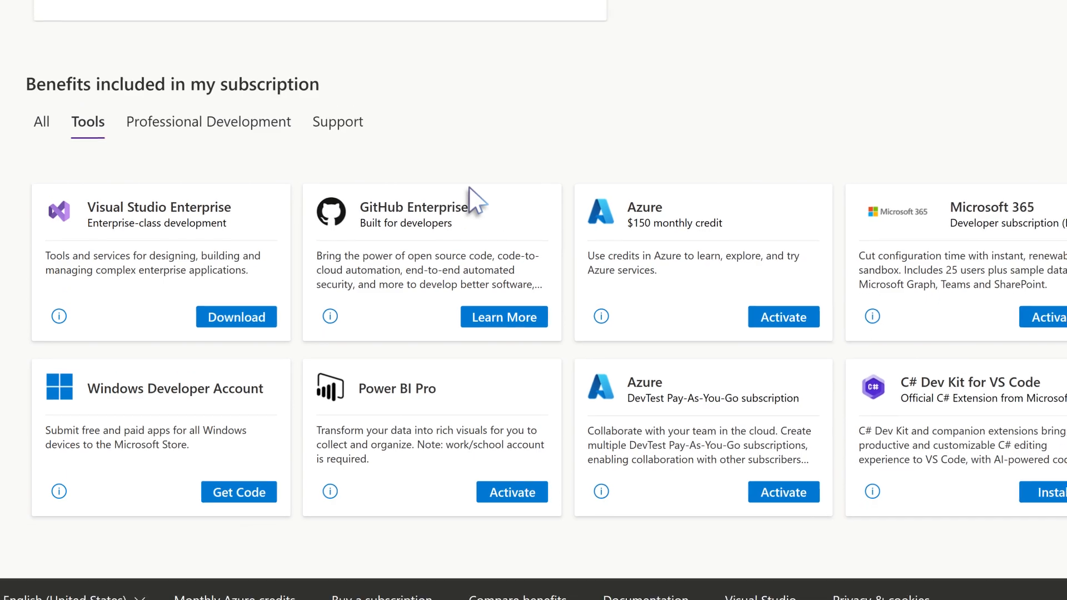
scroll(up, 3)
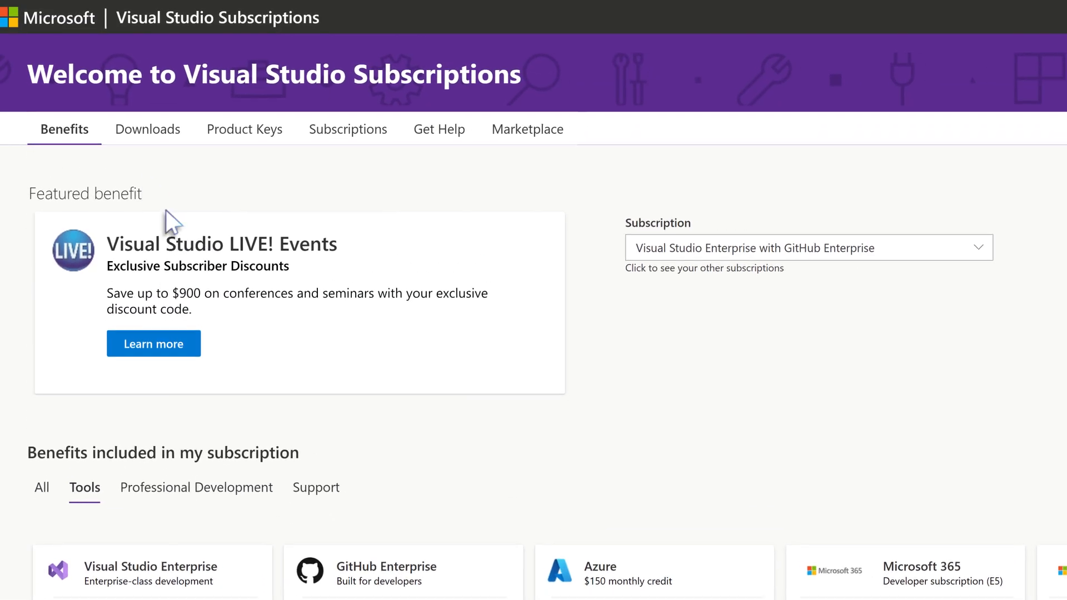
click(316, 487)
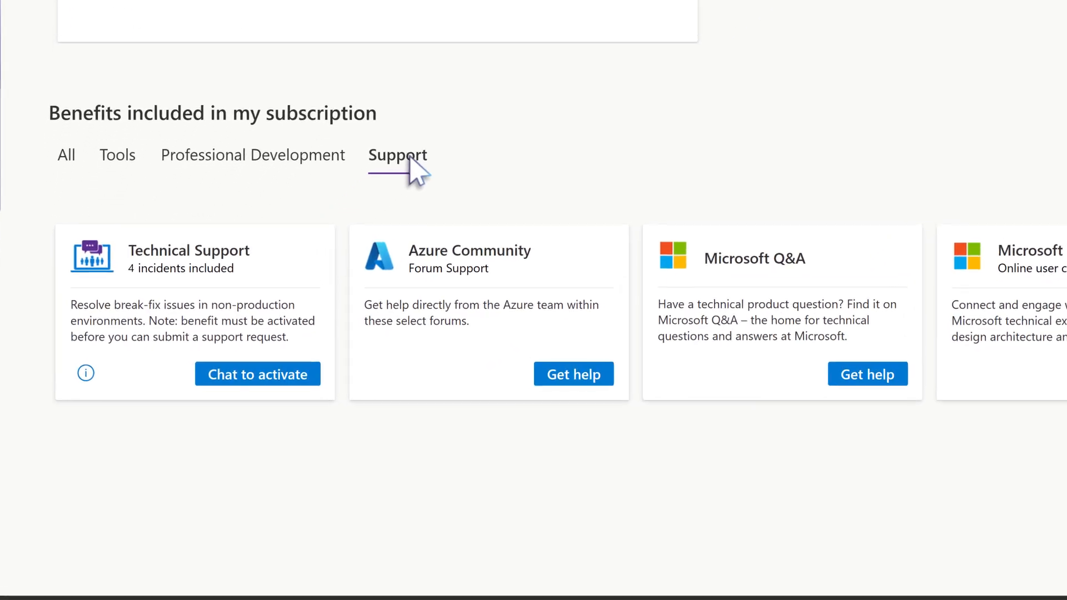
scroll(up, 3)
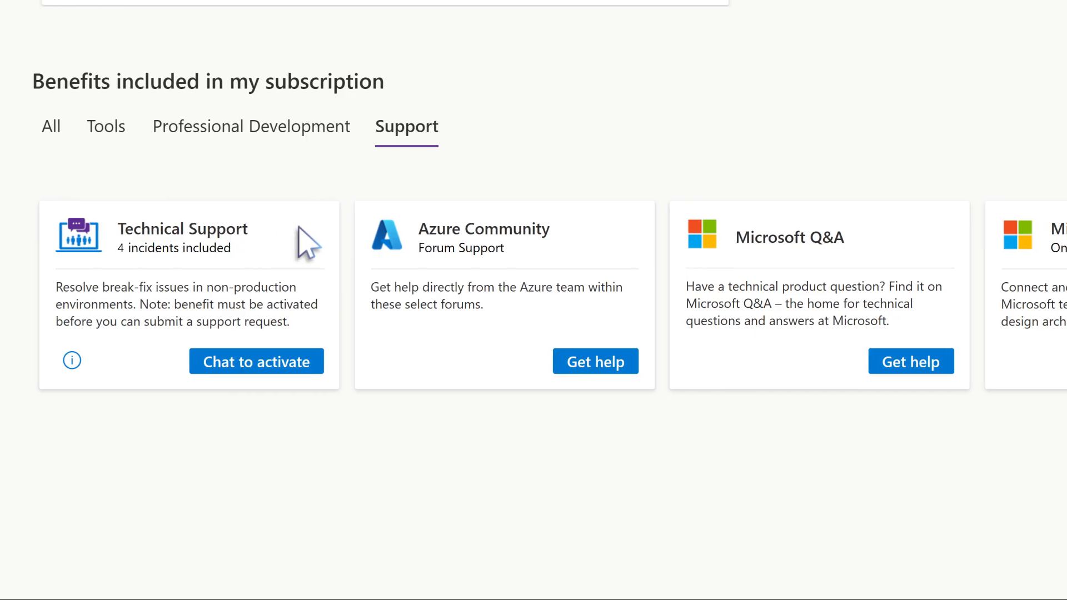
scroll(right, 3)
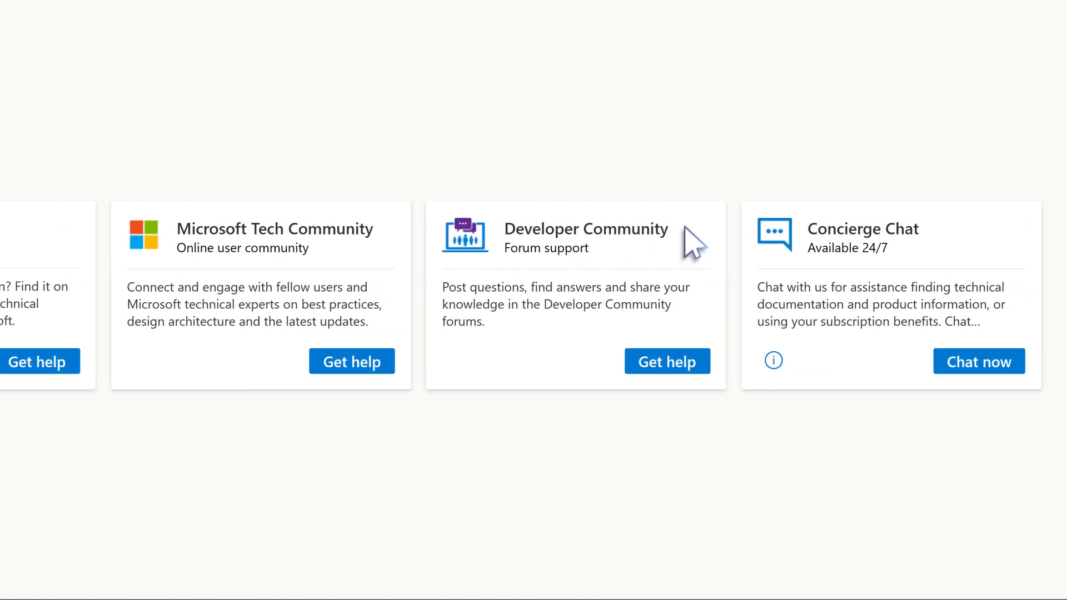